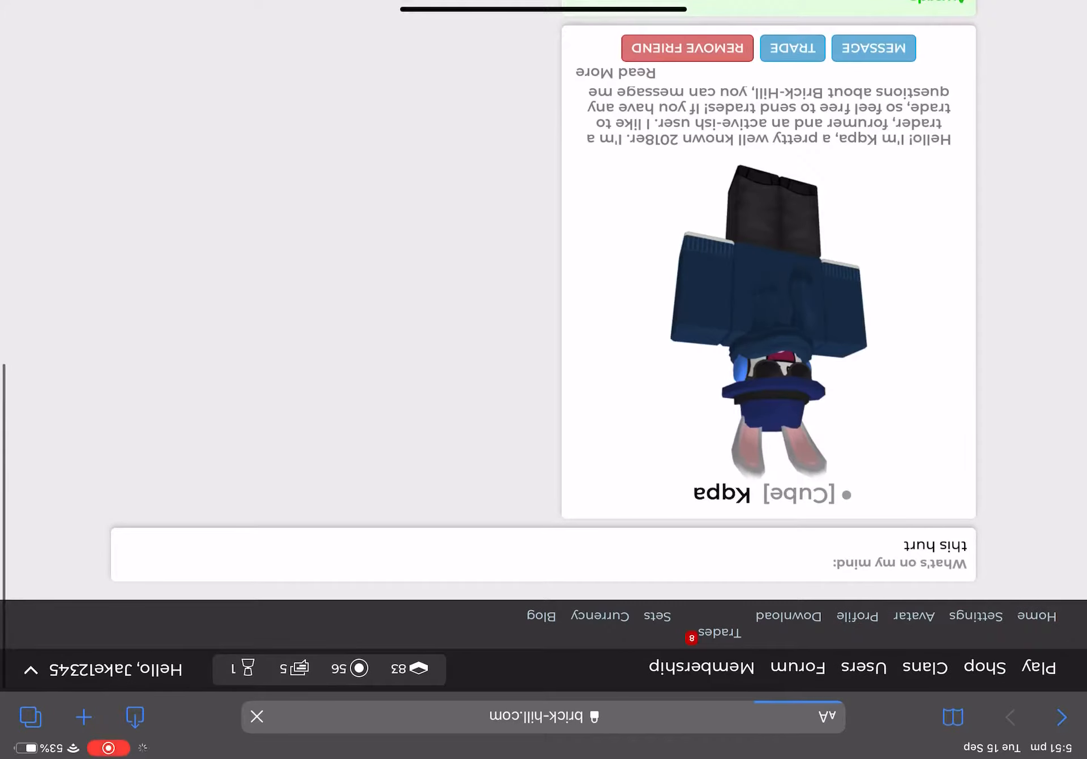
Step: Look through the profile's bio, awards and crate, then go to the site's Forum
{"action": "scroll", "scroll_direction": "down", "scroll_amount": 3}
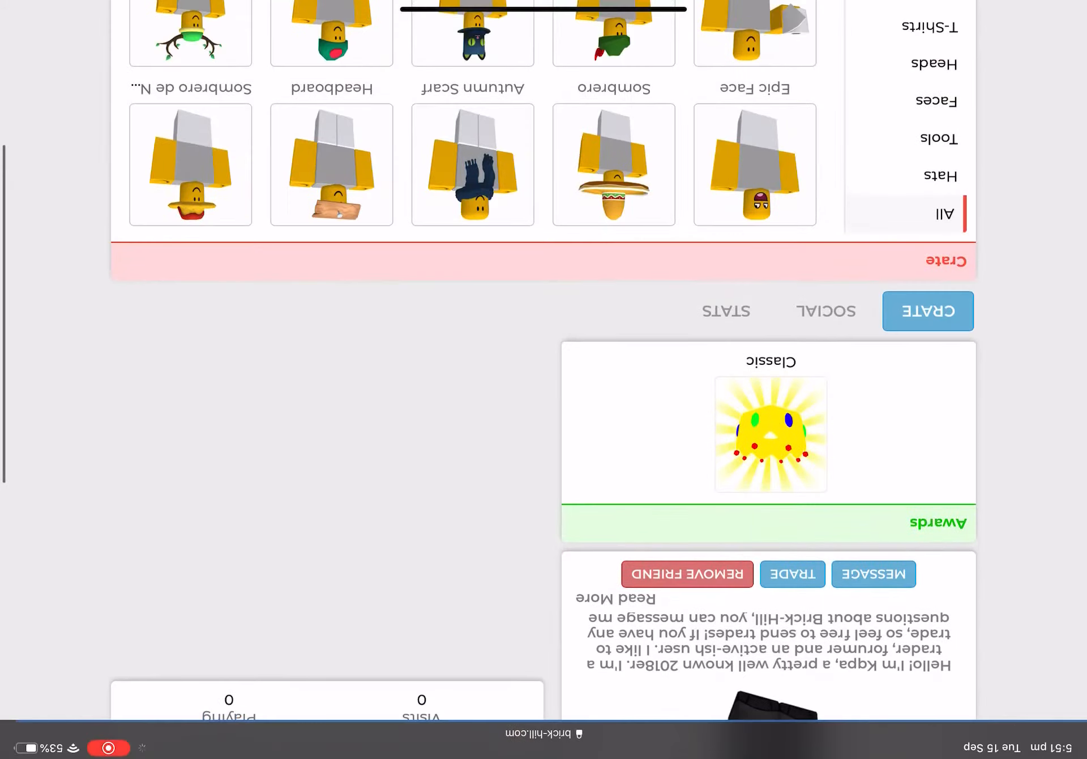
{"action": "scroll", "scroll_direction": "down", "scroll_amount": 3}
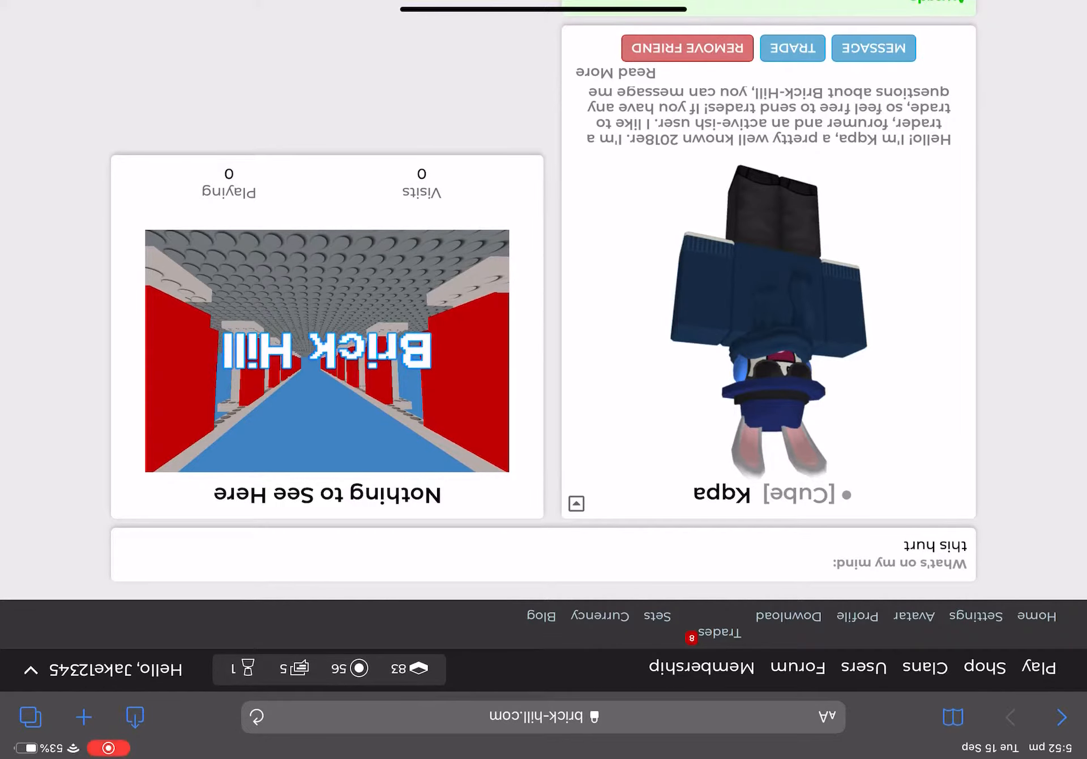
{"action": "left_click", "coordinate": [797, 667]}
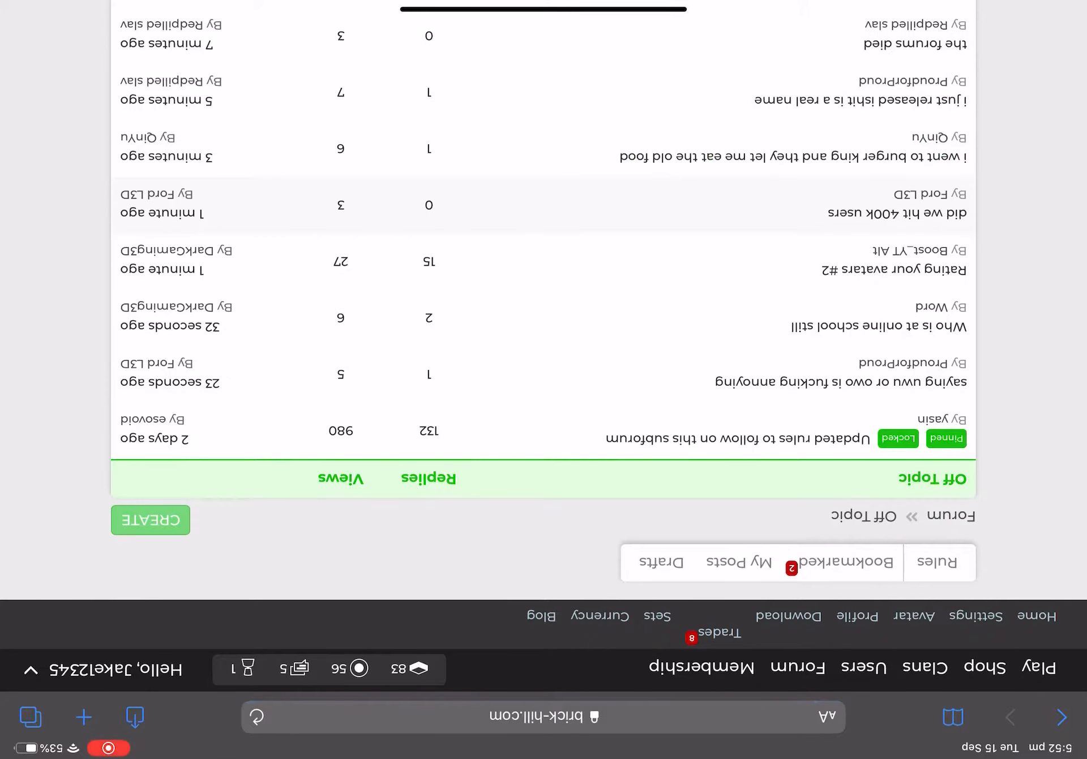
Step: Browse the Shop catalogue and view the Autumn Scarf hat's item page
{"action": "left_click", "coordinate": [149, 521]}
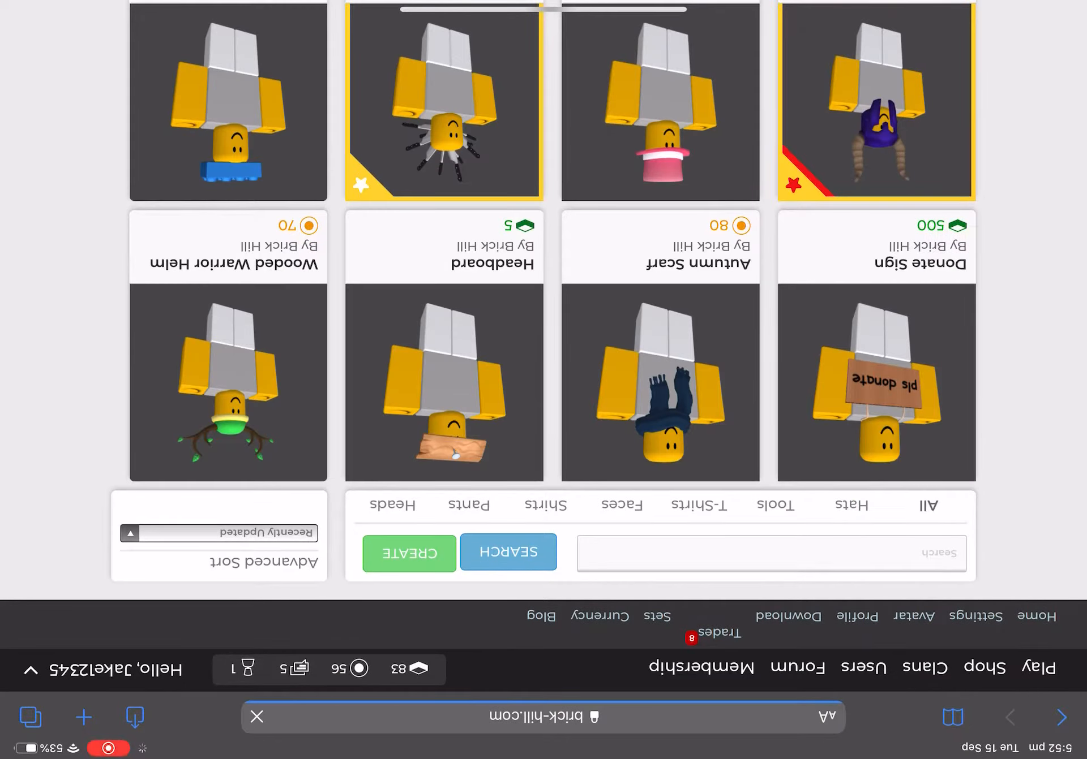
{"action": "left_click", "coordinate": [257, 718]}
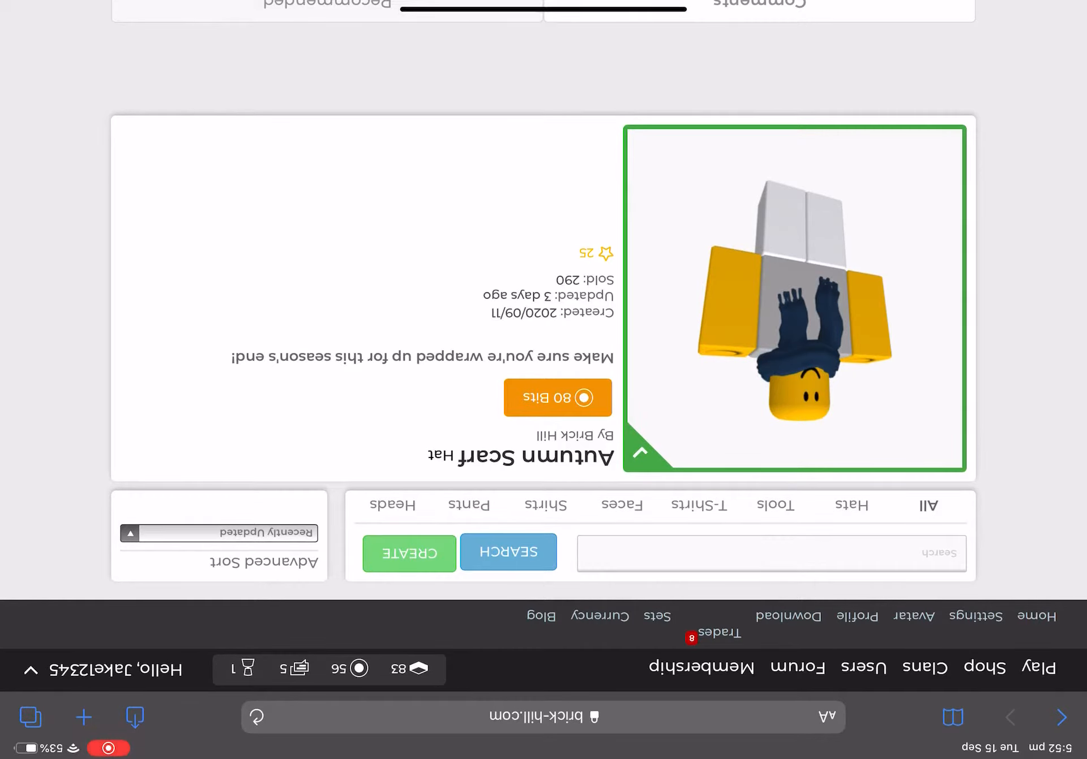
{"action": "scroll", "scroll_direction": "down", "scroll_amount": 3}
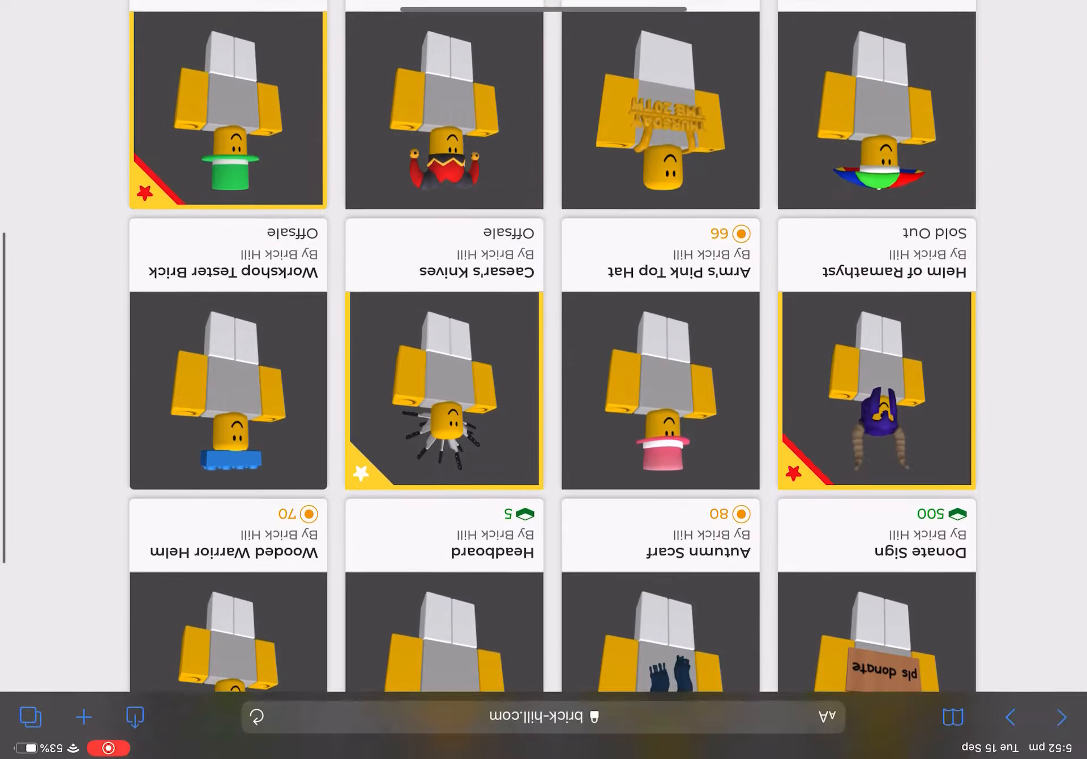
{"action": "scroll", "scroll_direction": "down", "scroll_amount": 3}
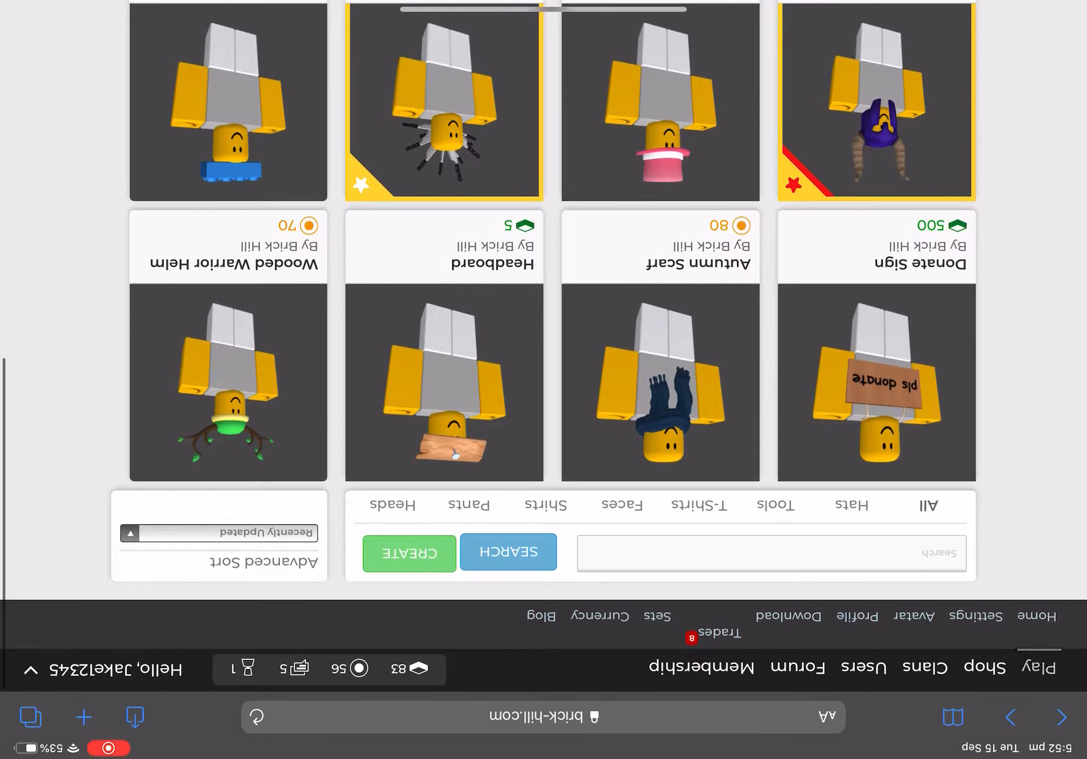
Step: Go to Clans and look over the Epic Snipes clan's members page
{"action": "left_click", "coordinate": [924, 668]}
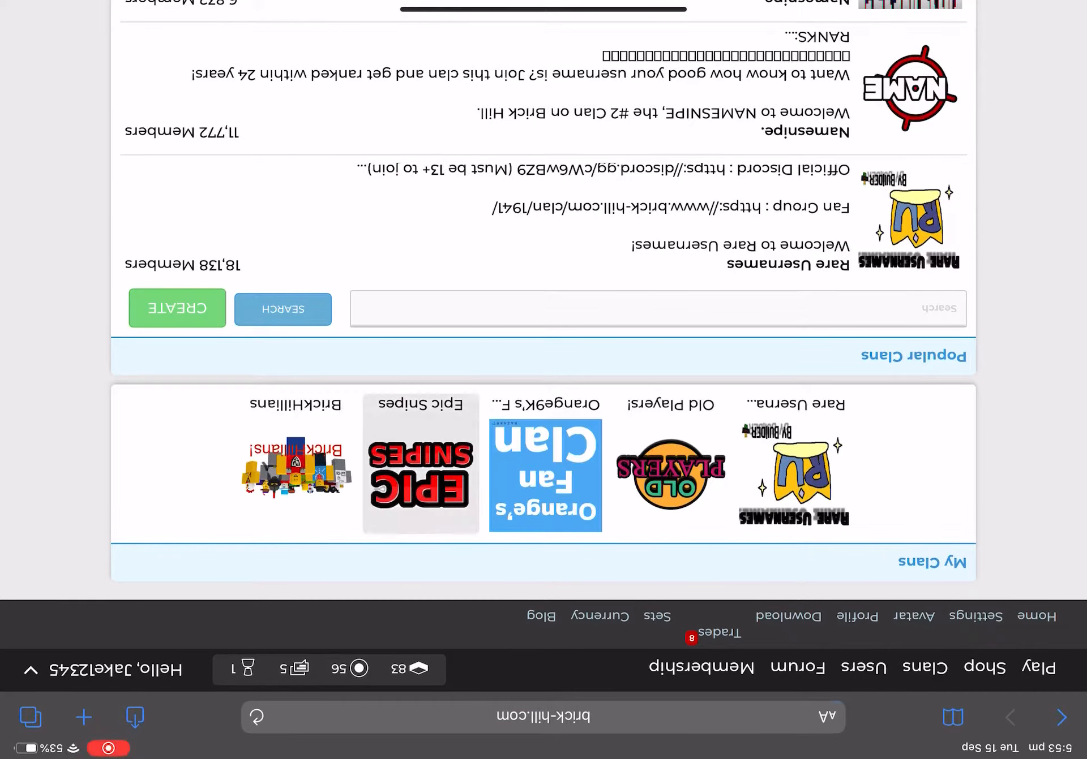
{"action": "left_click", "coordinate": [421, 464]}
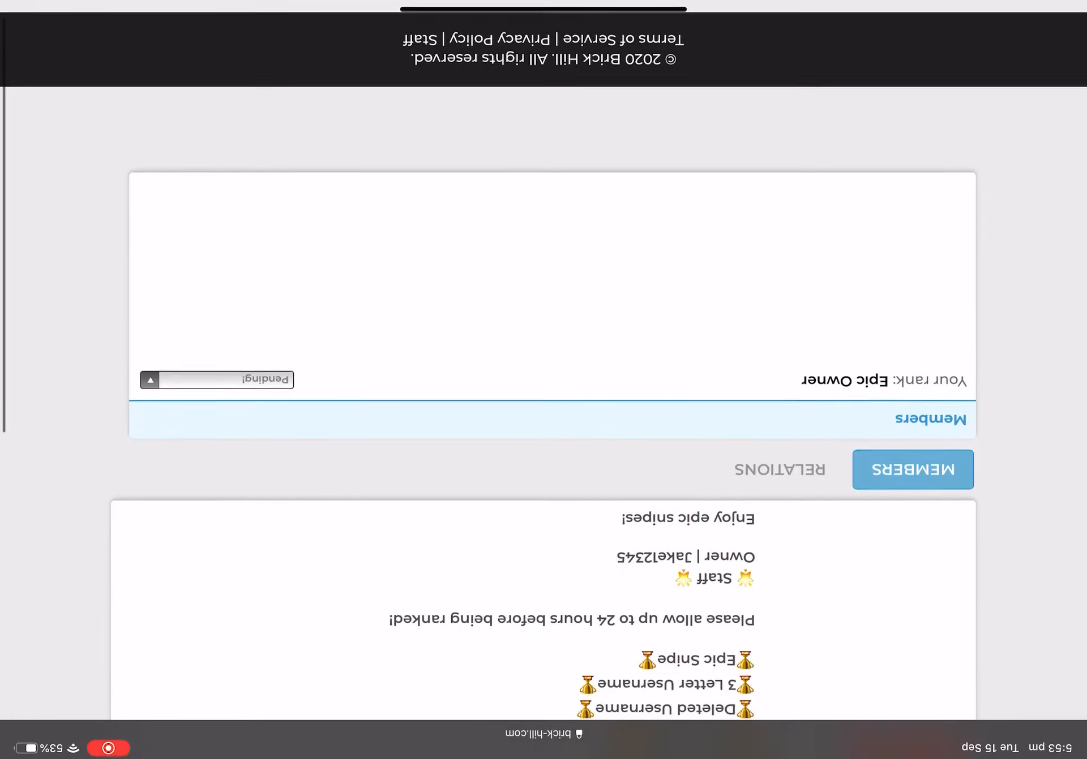
{"action": "scroll", "scroll_direction": "down", "scroll_amount": 3}
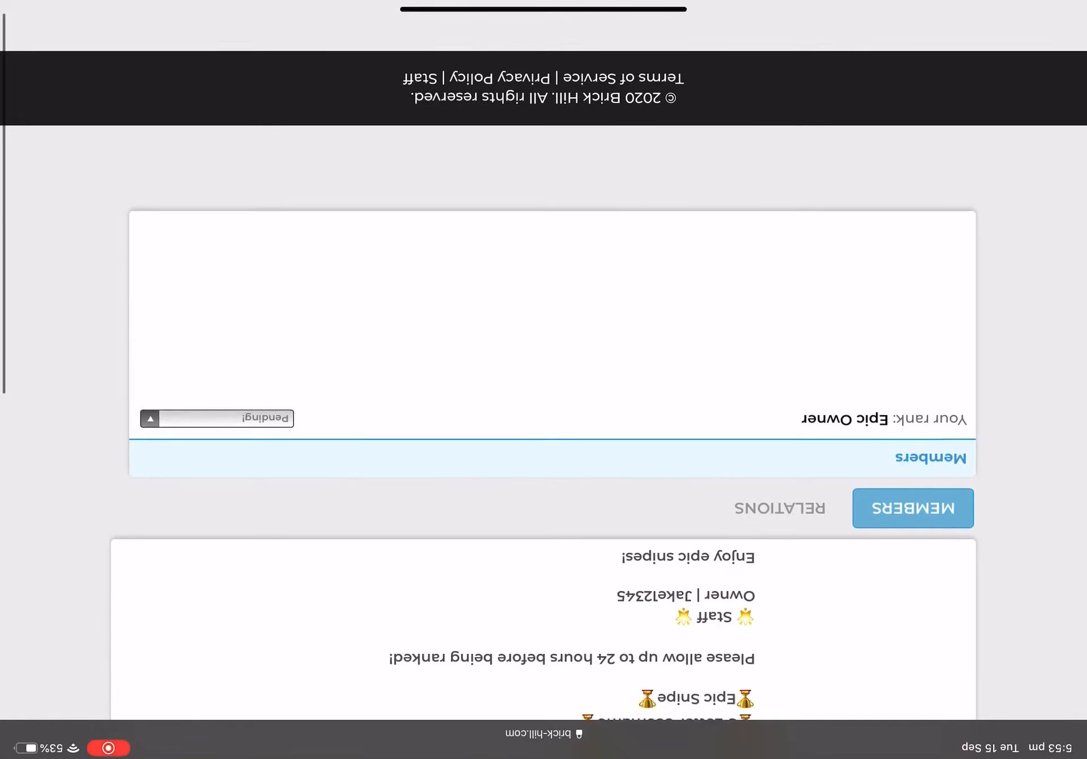
{"action": "scroll", "scroll_direction": "down", "scroll_amount": 3}
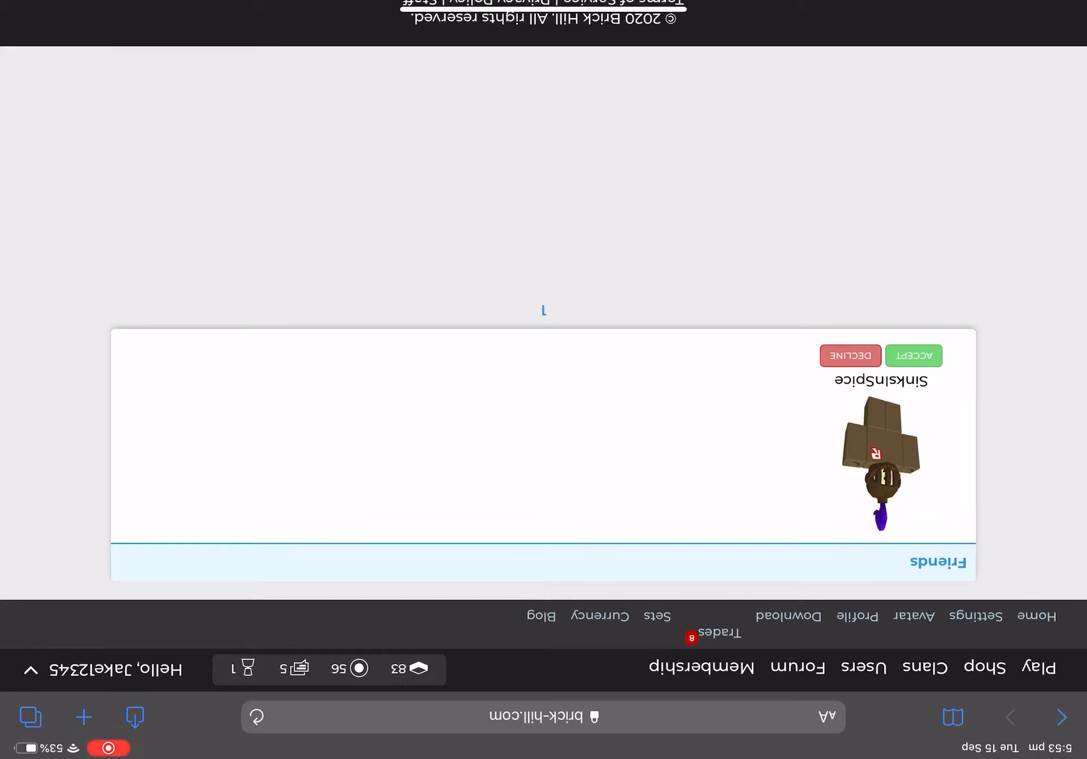
Step: Read a forum thread's replies, then show the own profile down to its Crate section
{"action": "left_click", "coordinate": [913, 356]}
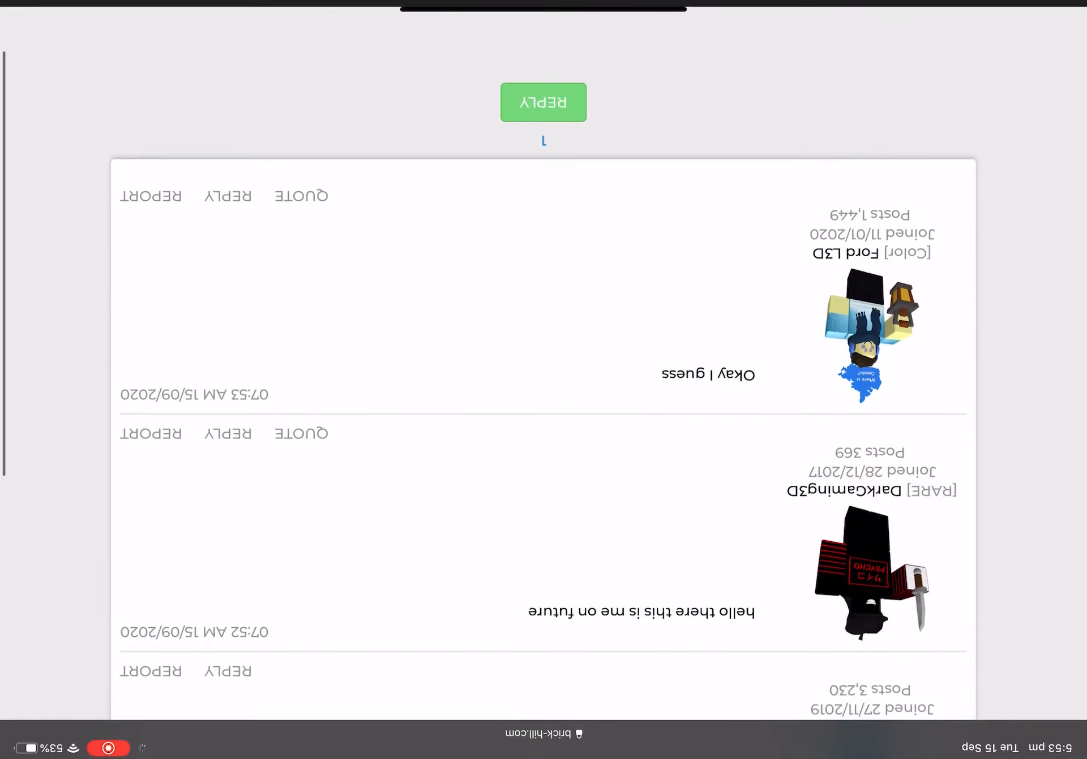
{"action": "scroll", "scroll_direction": "down", "scroll_amount": 3}
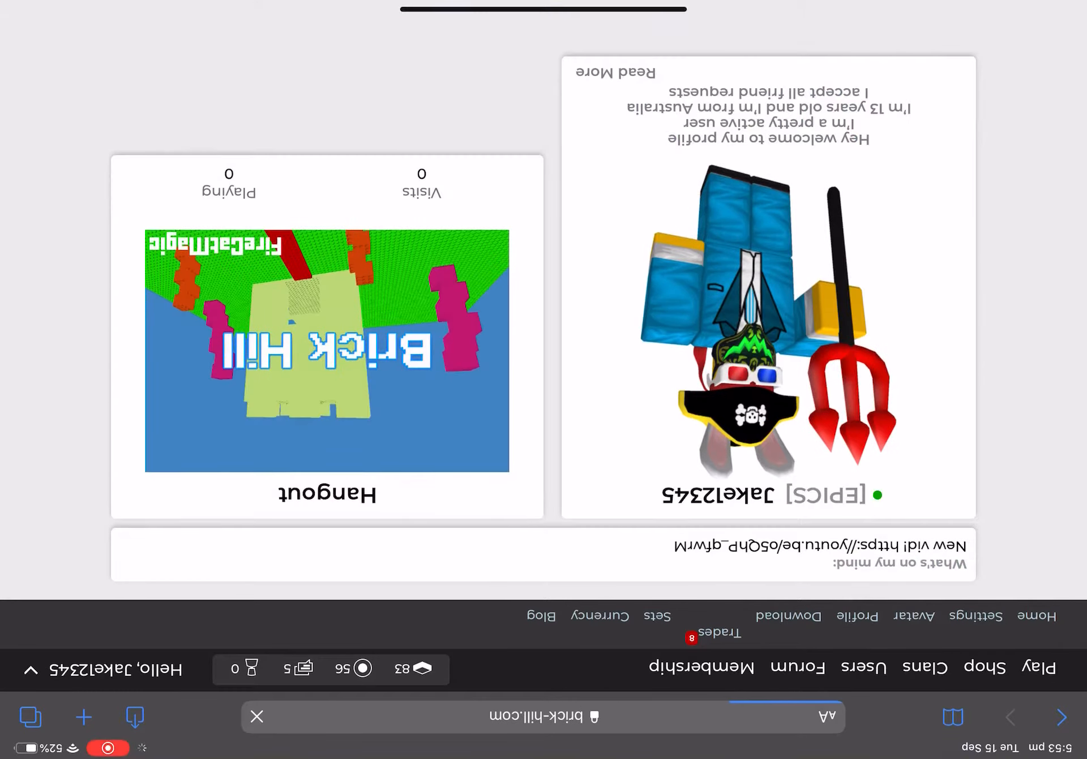
{"action": "left_click", "coordinate": [256, 717]}
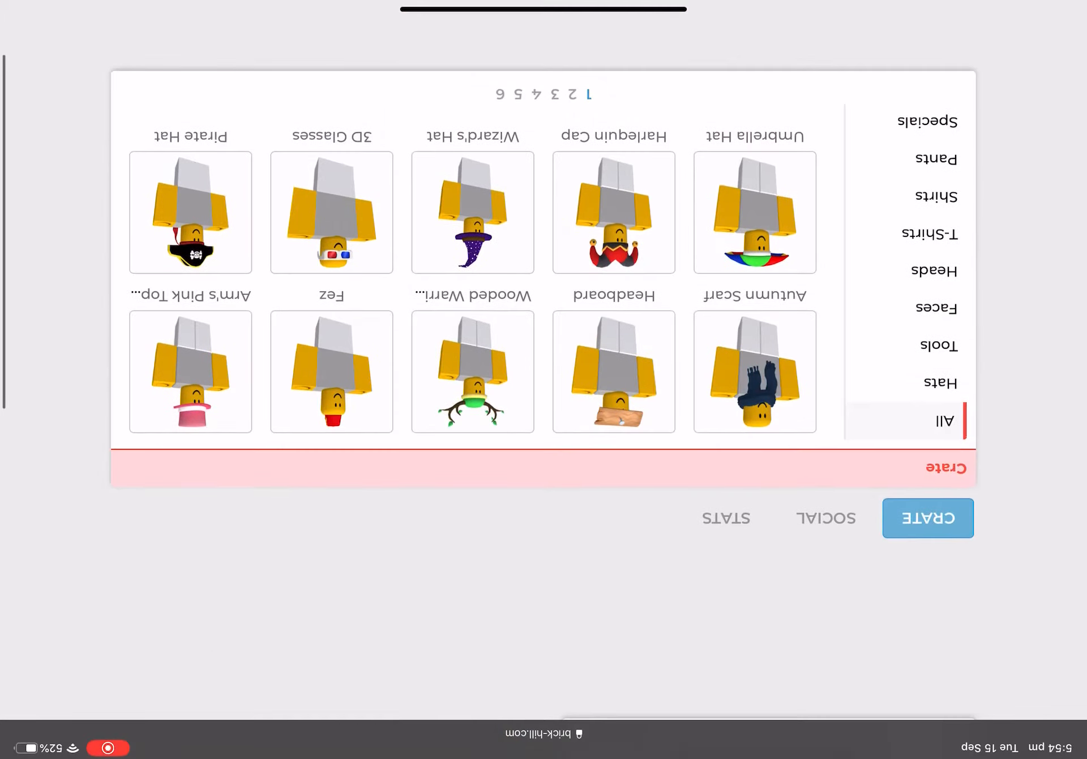
{"action": "scroll", "scroll_direction": "down", "scroll_amount": 3}
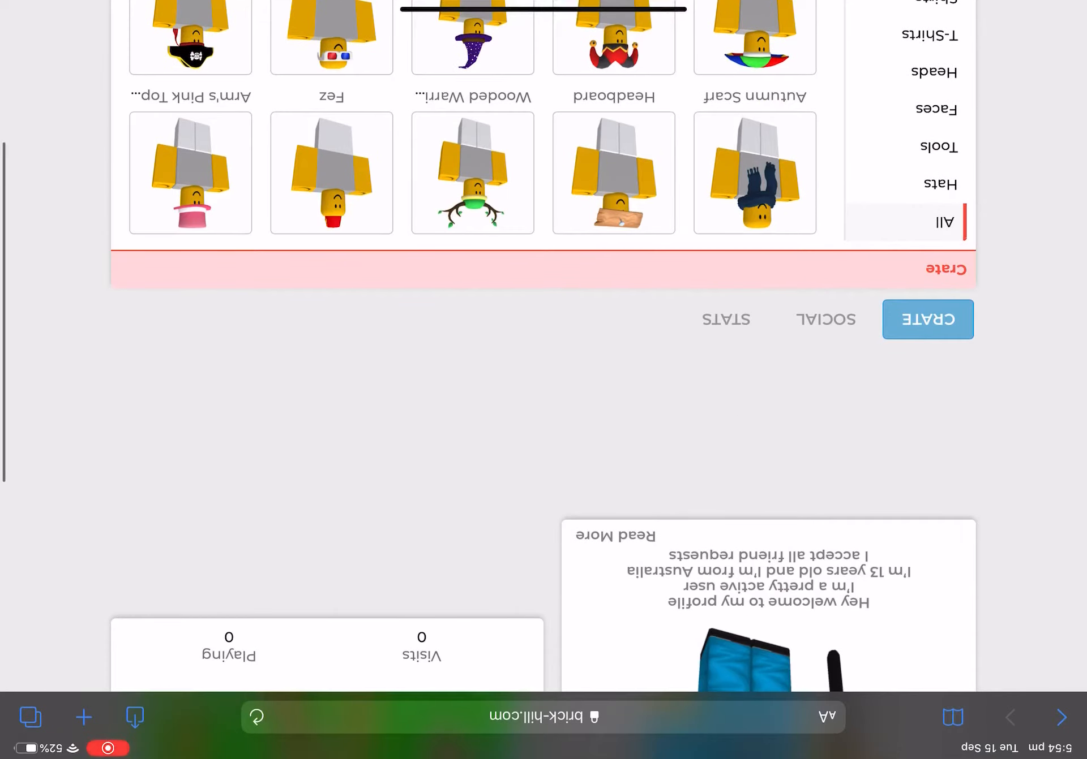
{"action": "scroll", "scroll_direction": "down", "scroll_amount": 3}
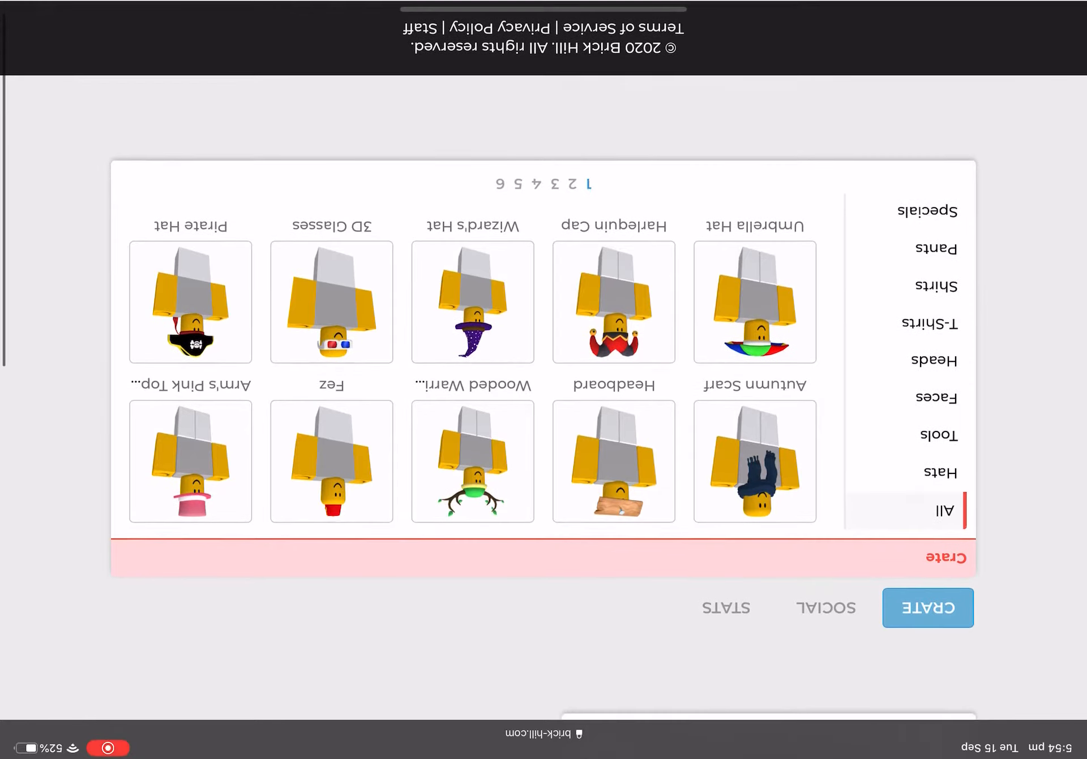
Step: View a friend's profile and crate, then start a reply to the thread 'Who is at online school still'
{"action": "left_click", "coordinate": [825, 609]}
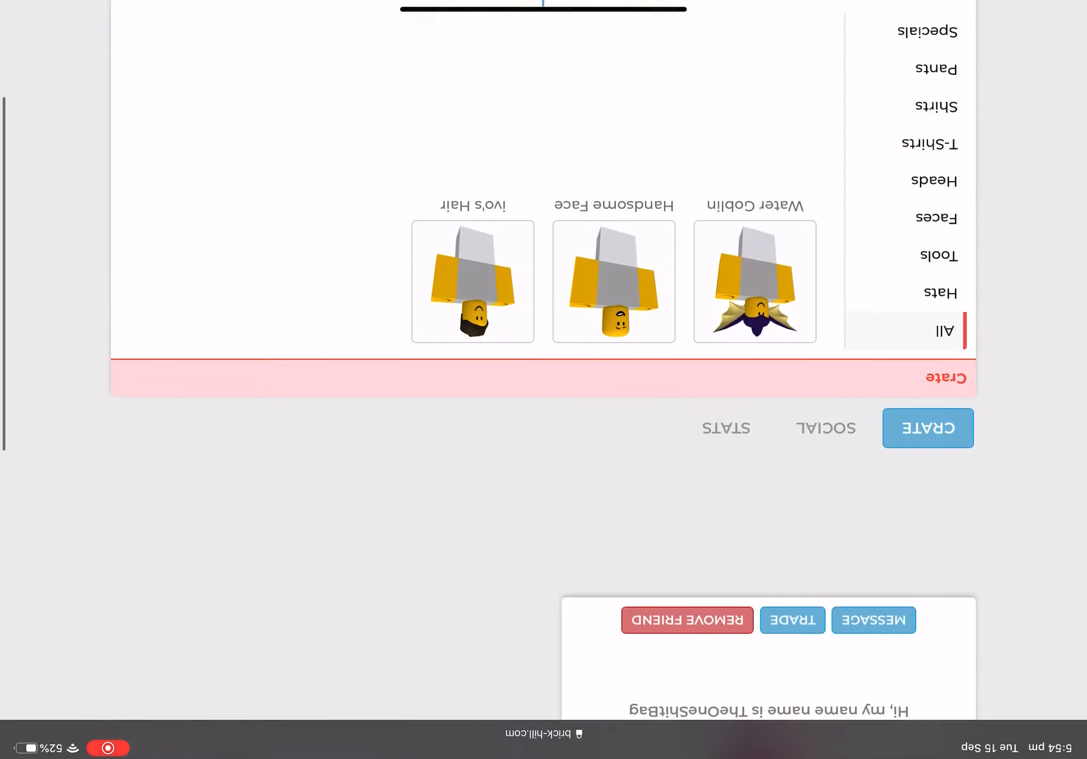
{"action": "scroll", "scroll_direction": "down", "scroll_amount": 3}
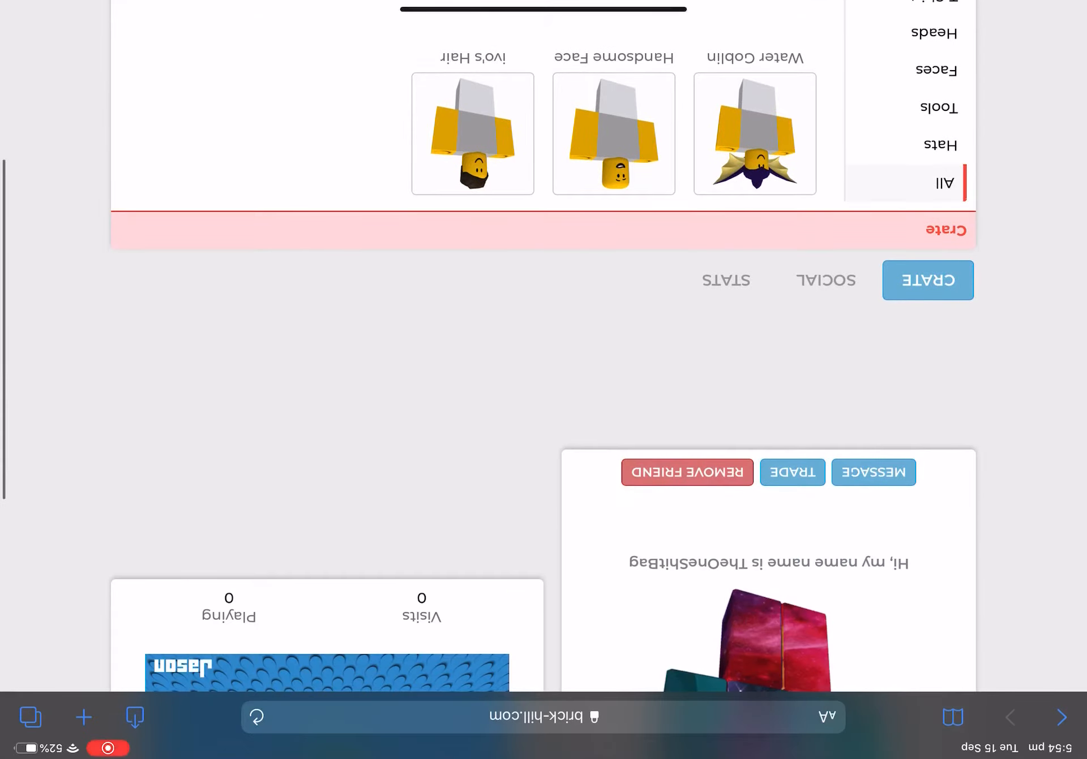
{"action": "left_click", "coordinate": [727, 281]}
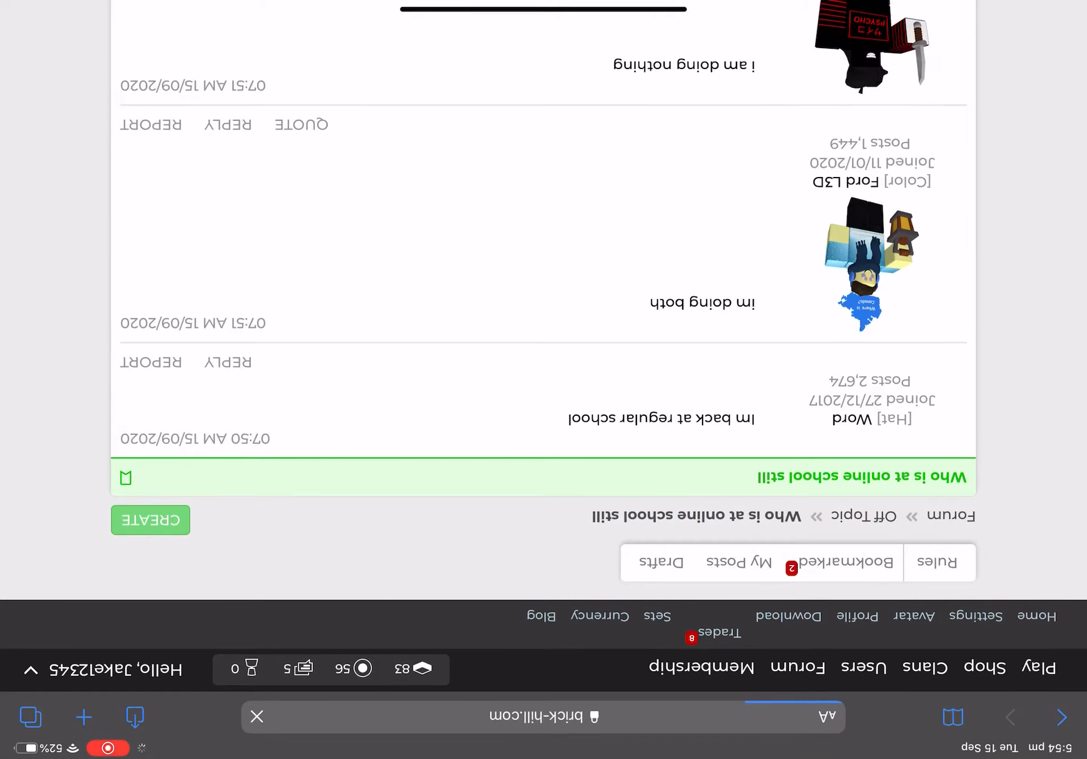
{"action": "scroll", "scroll_direction": "down", "scroll_amount": 3}
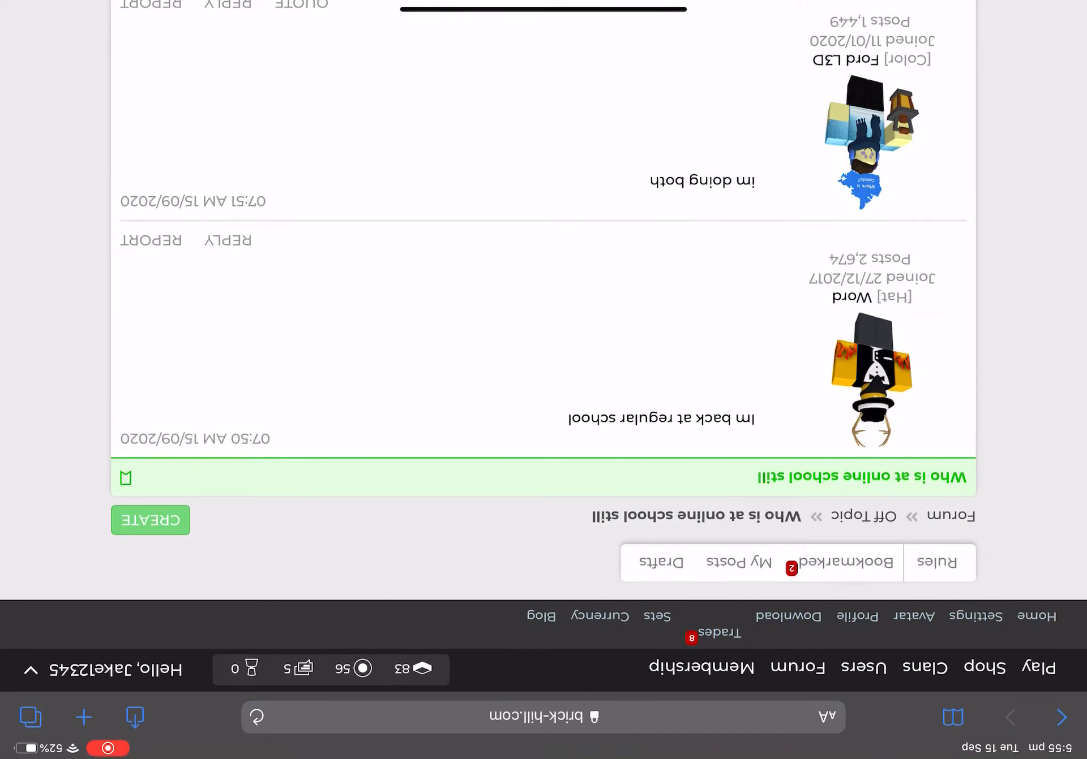
{"action": "left_click", "coordinate": [149, 520]}
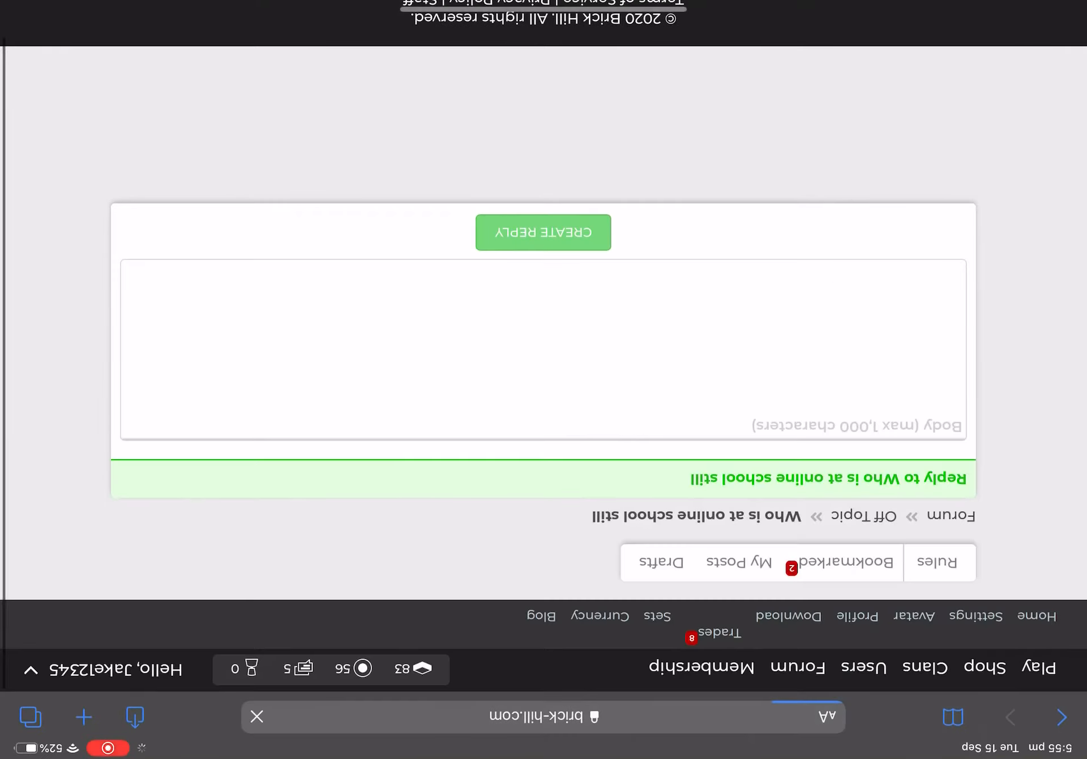
Step: Search Google from Safari's address bar and go through the results for the elgooG barrel-roll page
{"action": "left_click", "coordinate": [542, 350]}
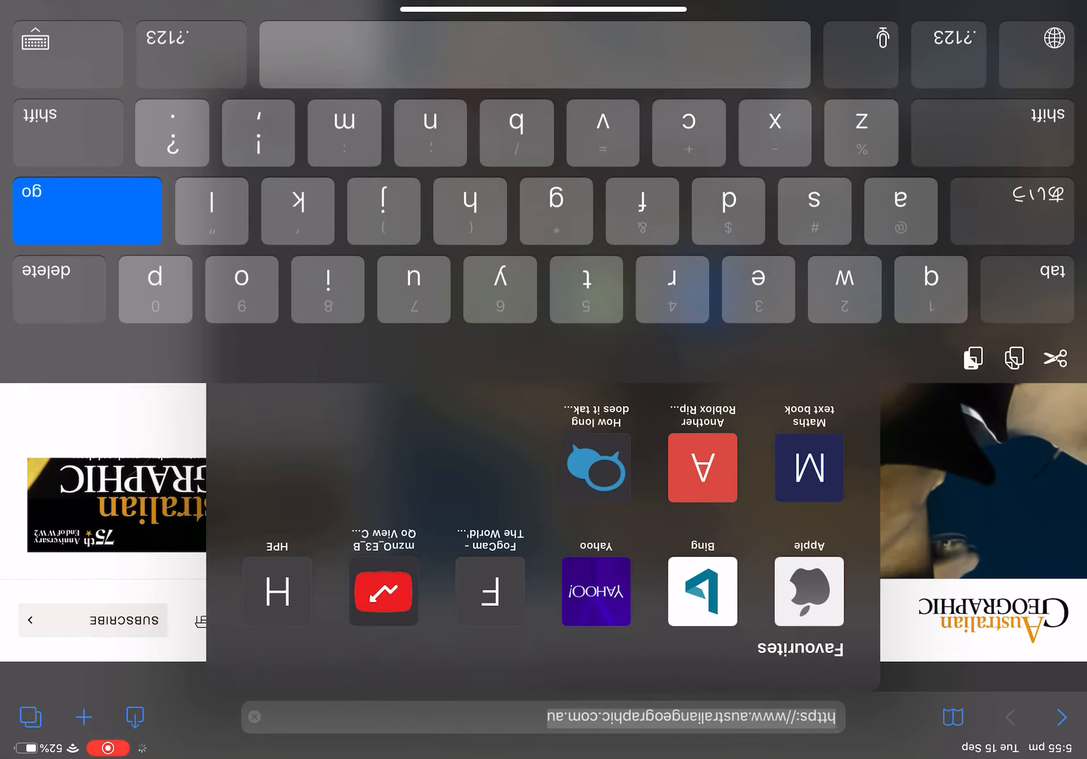
{"action": "type", "text": "australia"}
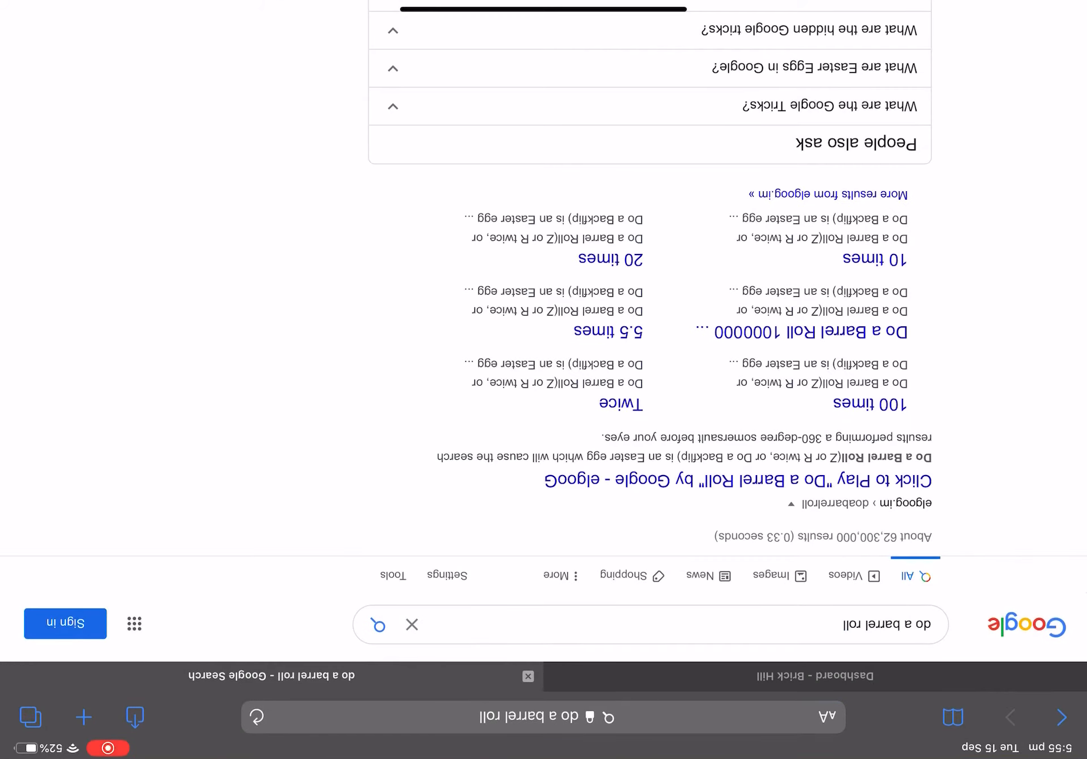
{"action": "scroll", "scroll_direction": "down", "scroll_amount": 3}
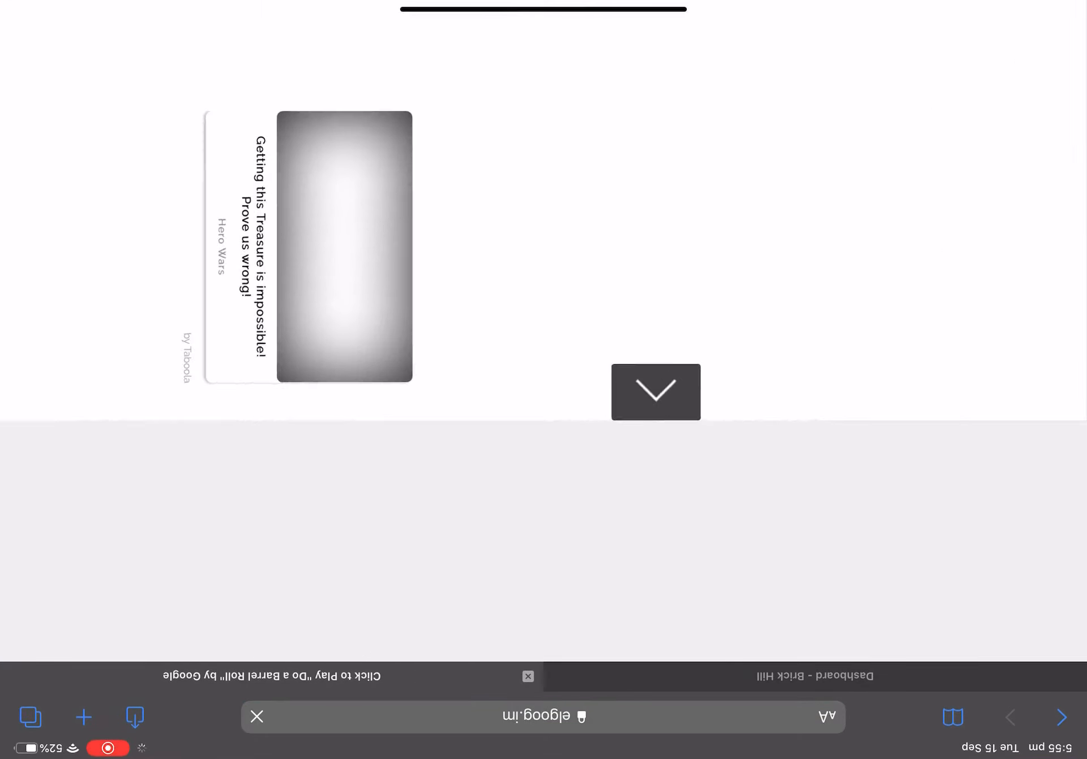
Step: Scroll through the online-school thread's latest replies, including the user's new 'hello' post
{"action": "scroll", "scroll_direction": "down", "scroll_amount": 3}
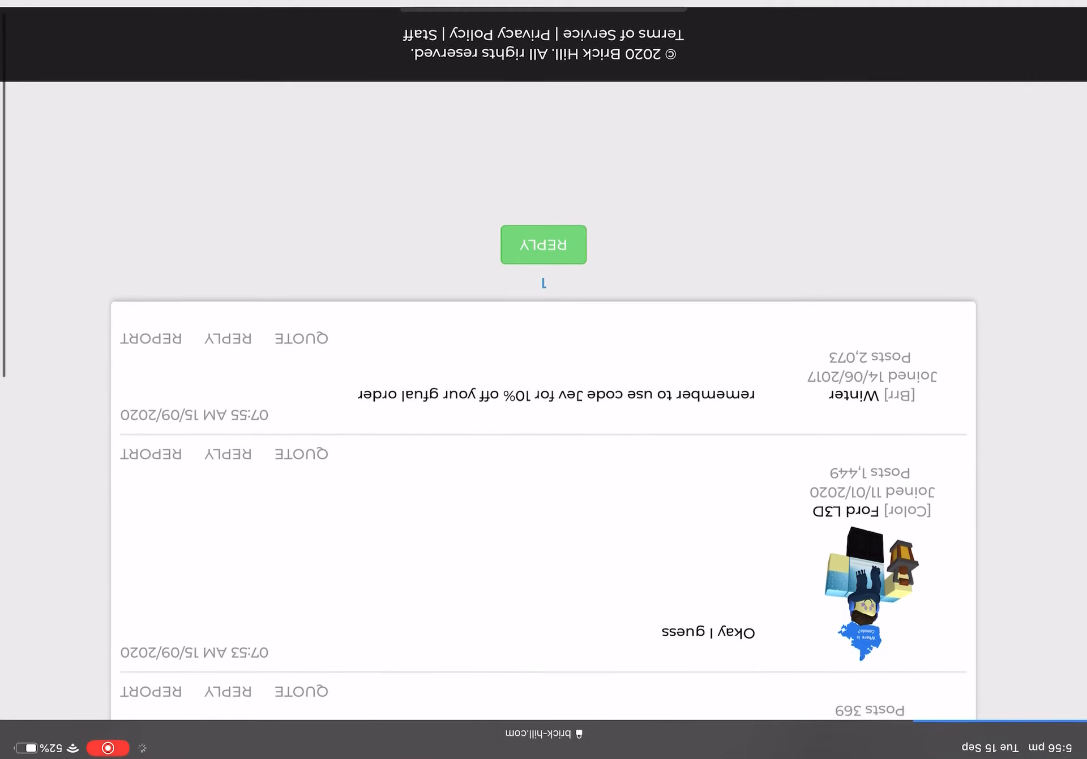
{"action": "scroll", "scroll_direction": "down", "scroll_amount": 3}
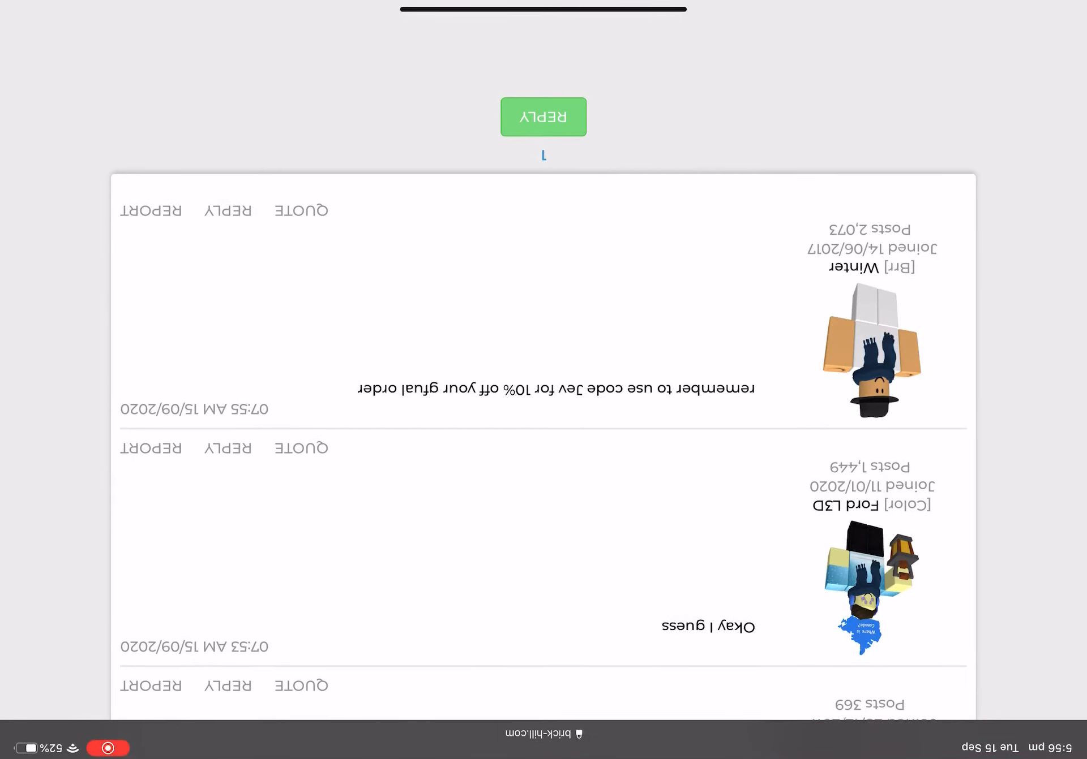
{"action": "scroll", "scroll_direction": "down", "scroll_amount": 3}
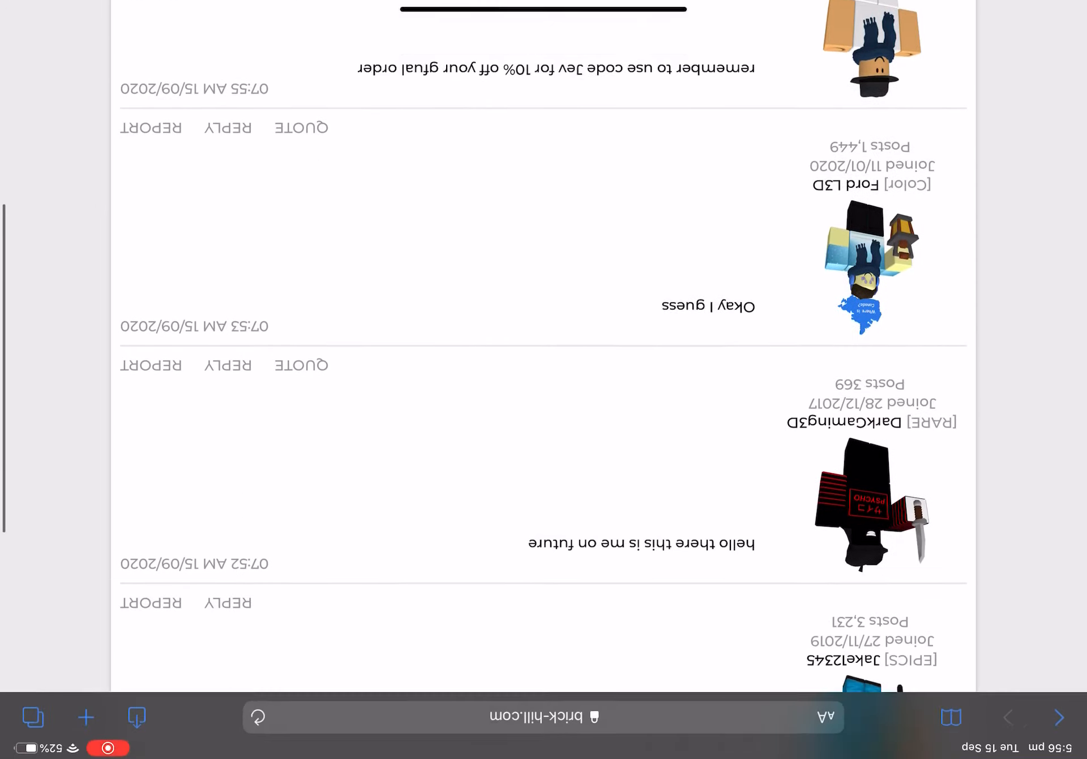